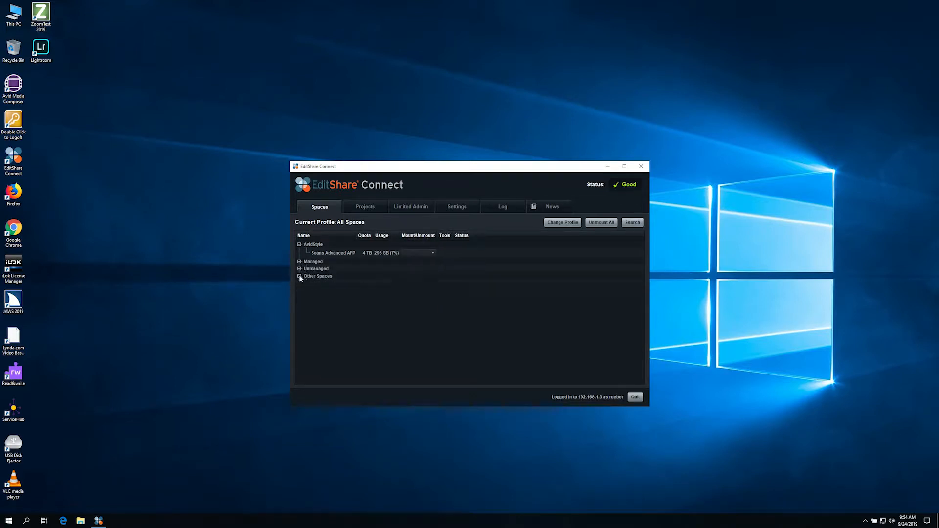
{"action": "mouse_move", "coordinate": [444, 328]}
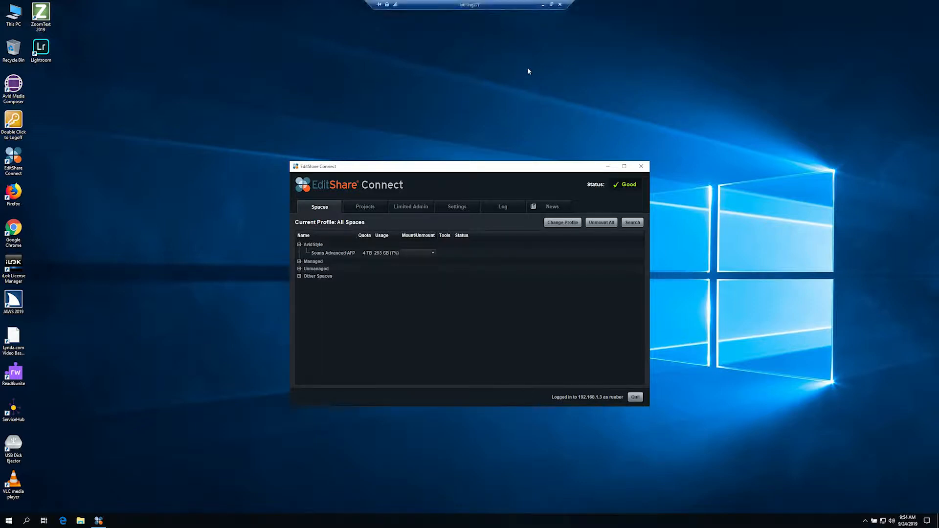
{"action": "mouse_move", "coordinate": [512, 92]}
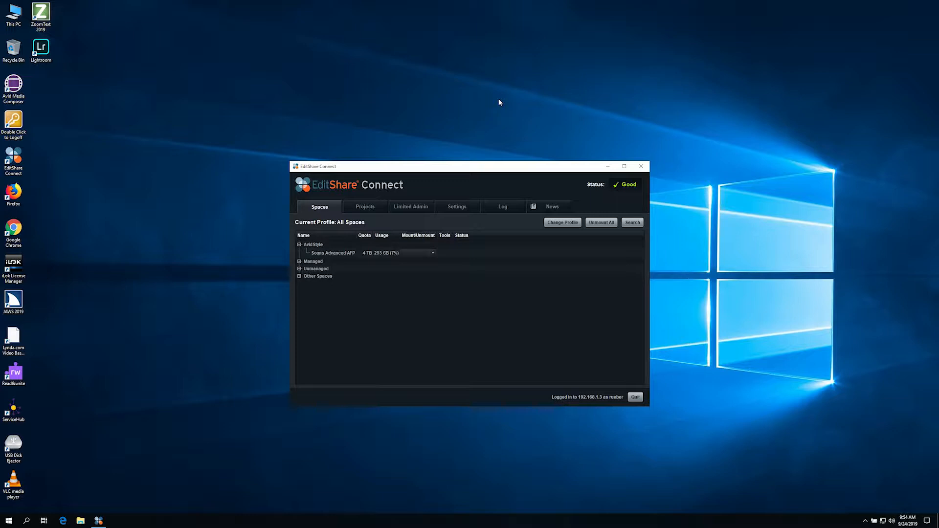
Set AvidStyle's Avid application to AvidMediaComposer.exe and enable AvidStyle
{"action": "left_click_drag", "start_coordinate": [467, 166], "coordinate": [483, 171]}
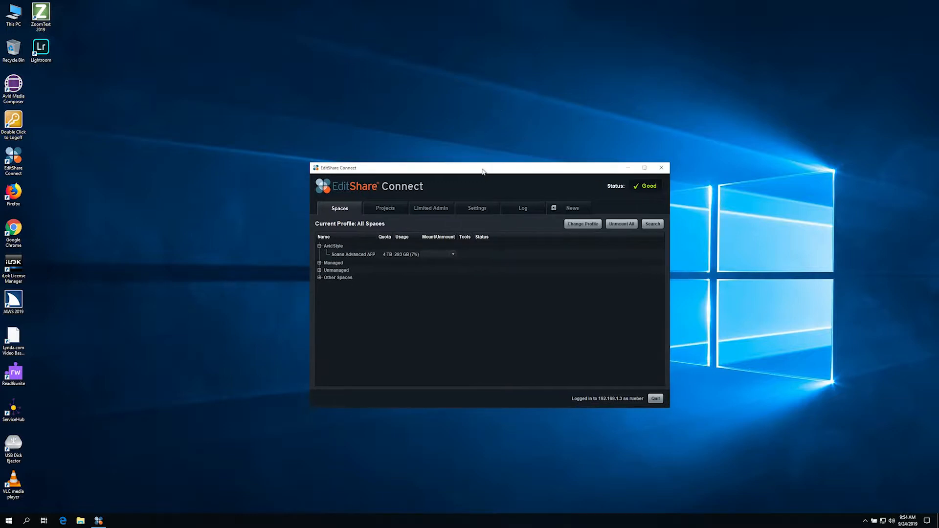
{"action": "mouse_move", "coordinate": [483, 157]}
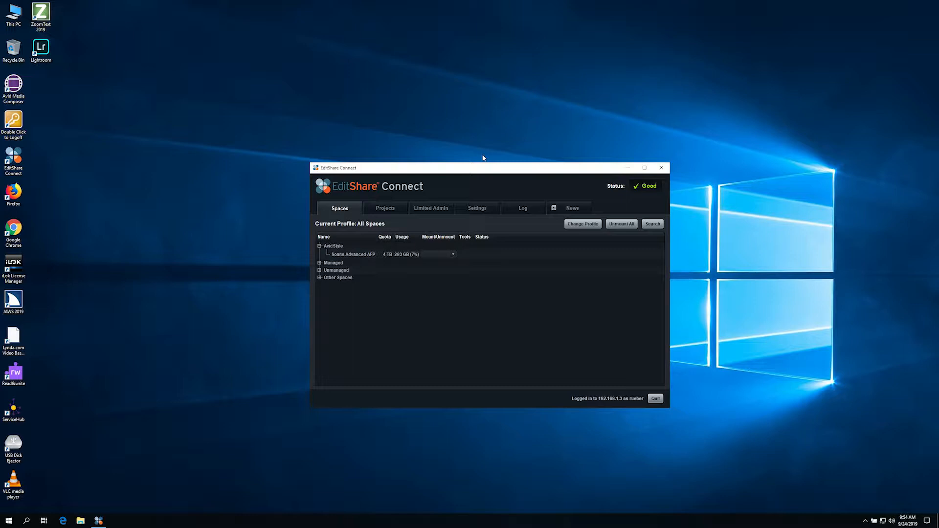
{"action": "mouse_move", "coordinate": [470, 274]}
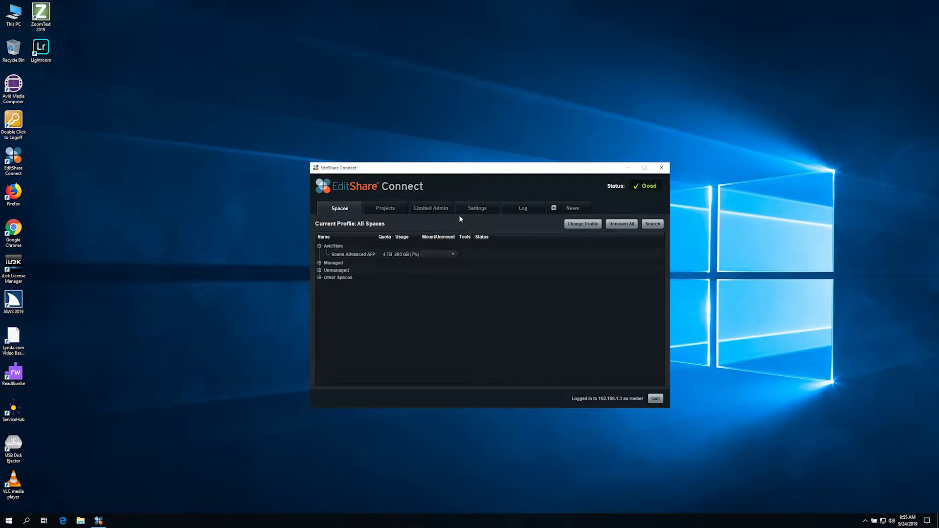
{"action": "left_click", "coordinate": [477, 208]}
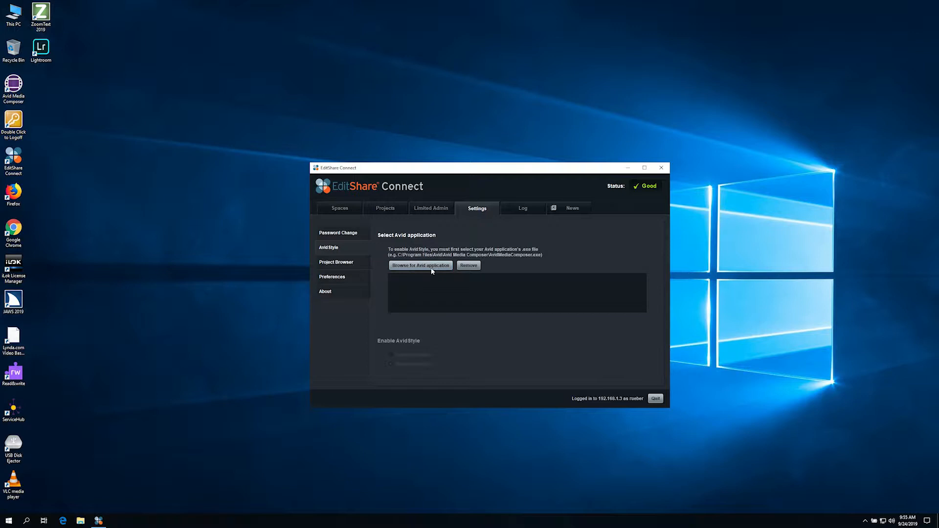
{"action": "left_click", "coordinate": [420, 266]}
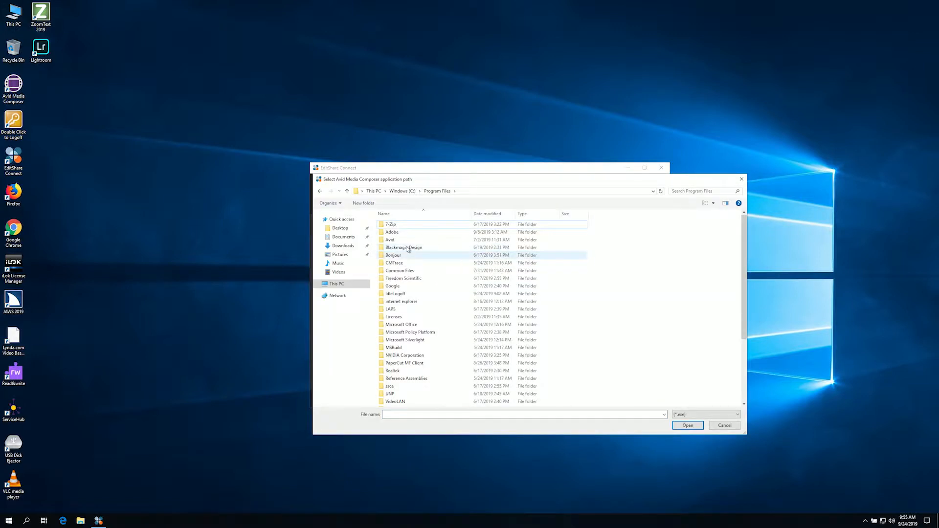
{"action": "double_click", "coordinate": [389, 240]}
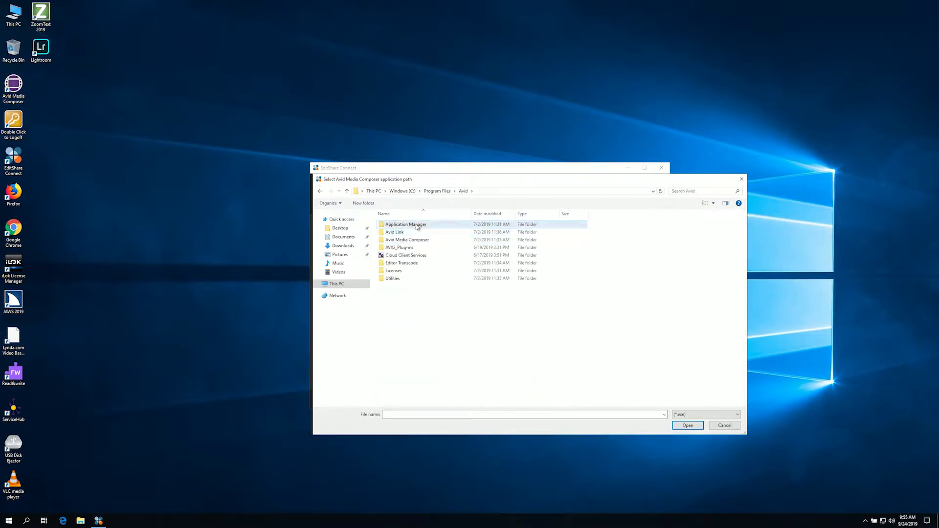
{"action": "double_click", "coordinate": [405, 224]}
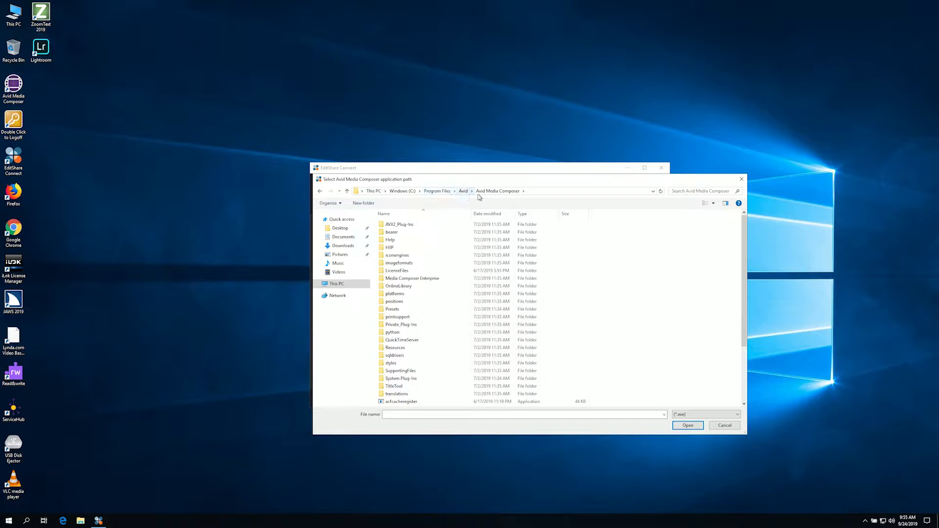
{"action": "scroll", "scroll_direction": "down", "scroll_amount": 3}
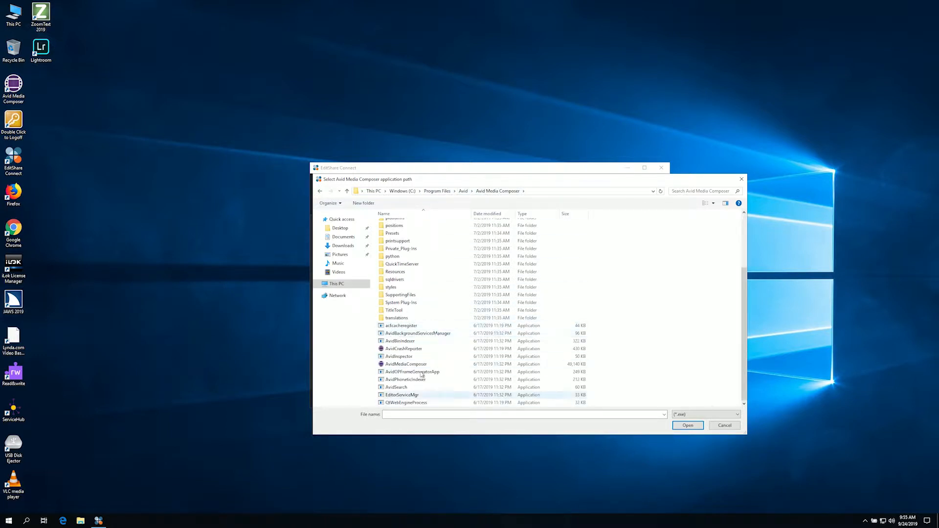
{"action": "left_click", "coordinate": [406, 364]}
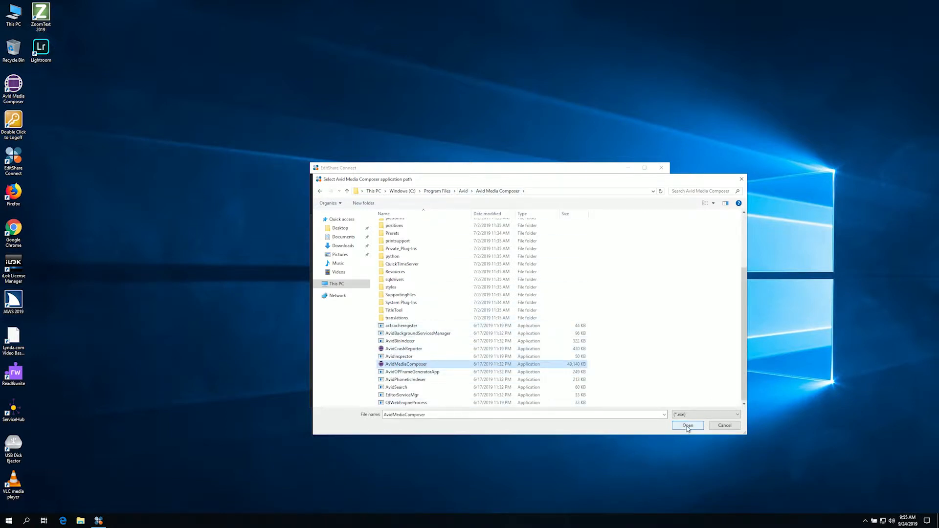
{"action": "left_click", "coordinate": [687, 425]}
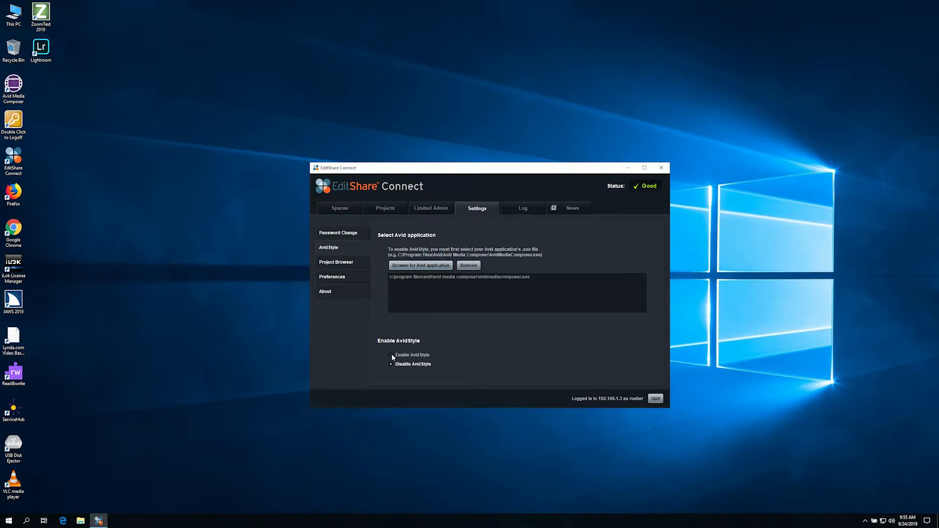
{"action": "left_click", "coordinate": [390, 354]}
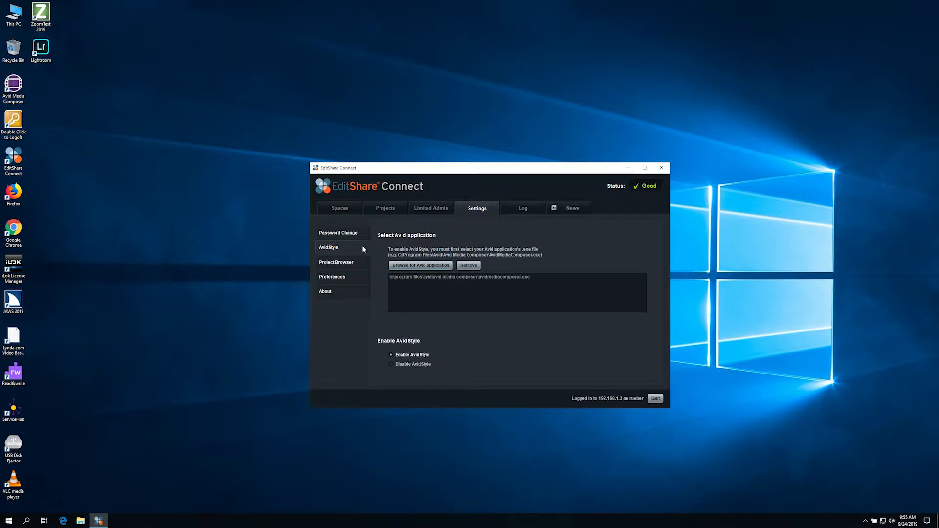
{"action": "left_click", "coordinate": [339, 208]}
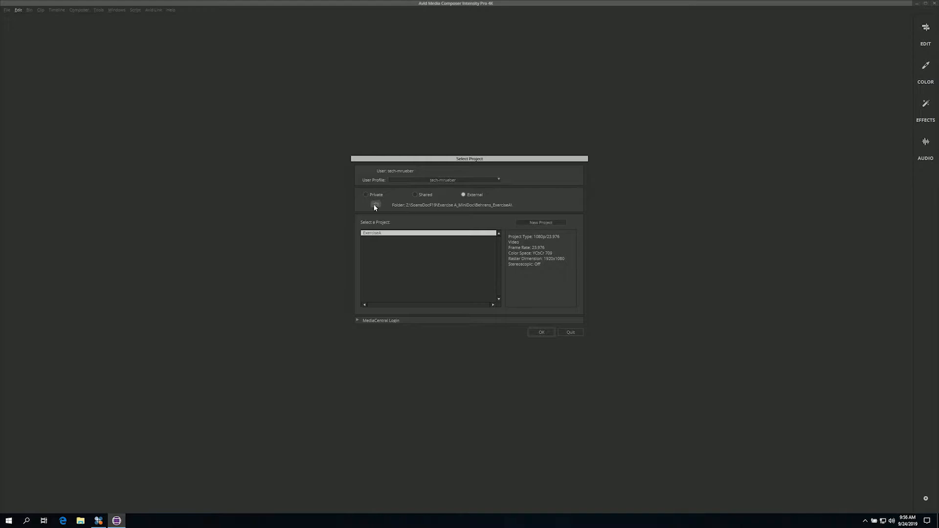
Use MR test 2 as the project folder, create project test5, and open it
{"action": "left_click", "coordinate": [376, 205]}
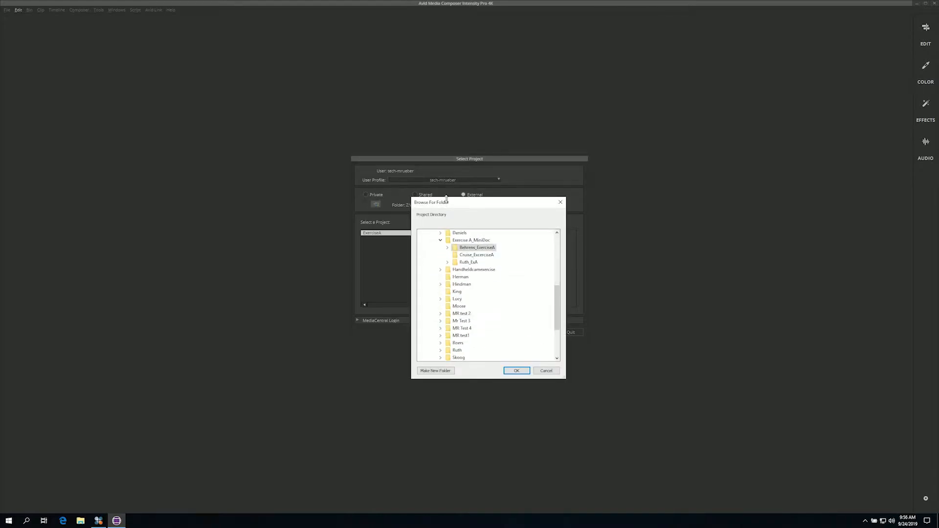
{"action": "left_click", "coordinate": [470, 240]}
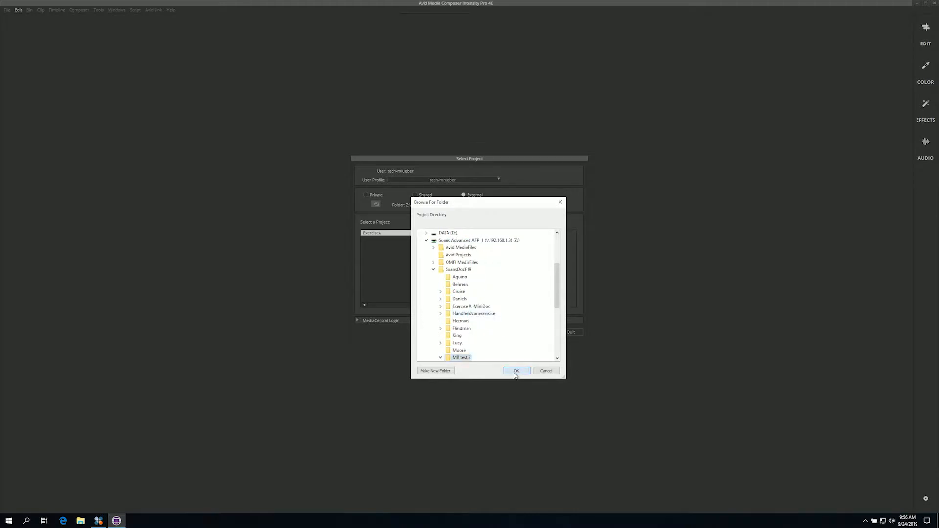
{"action": "left_click", "coordinate": [516, 371]}
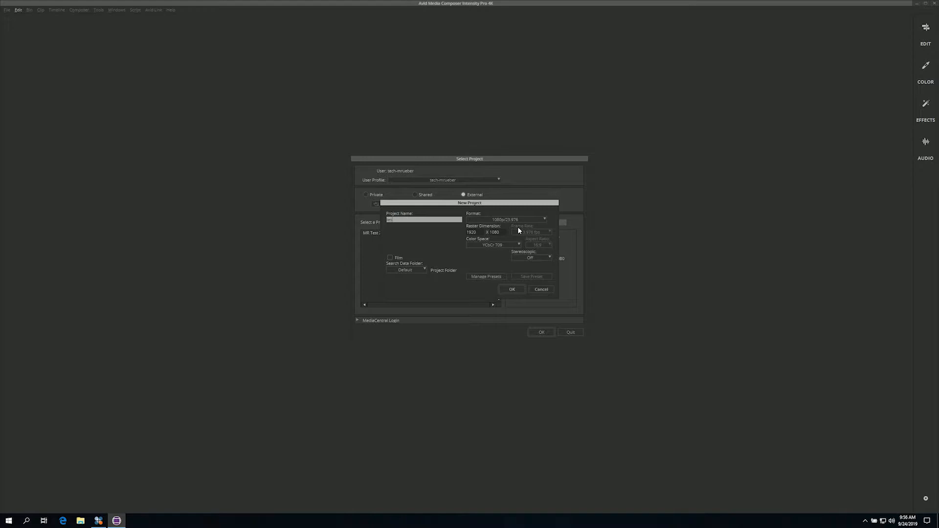
{"action": "left_click", "coordinate": [540, 289]}
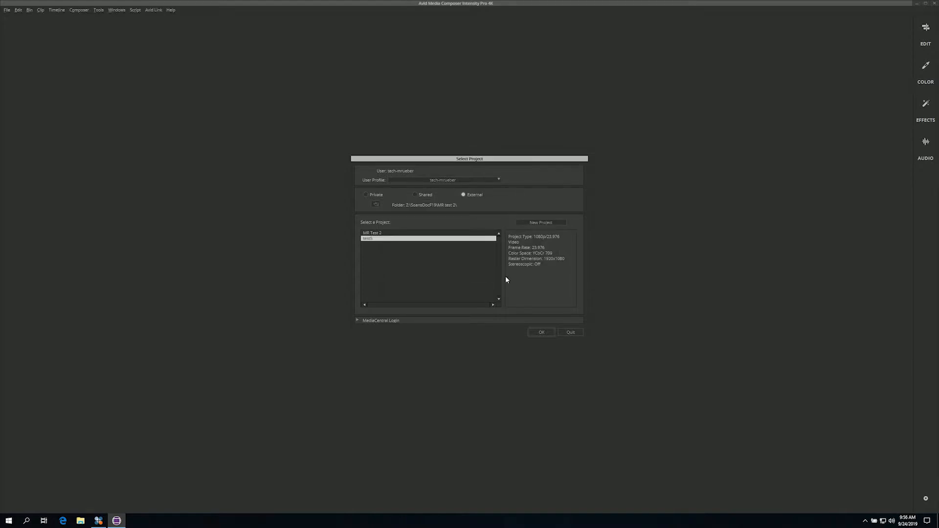
{"action": "left_click", "coordinate": [540, 333]}
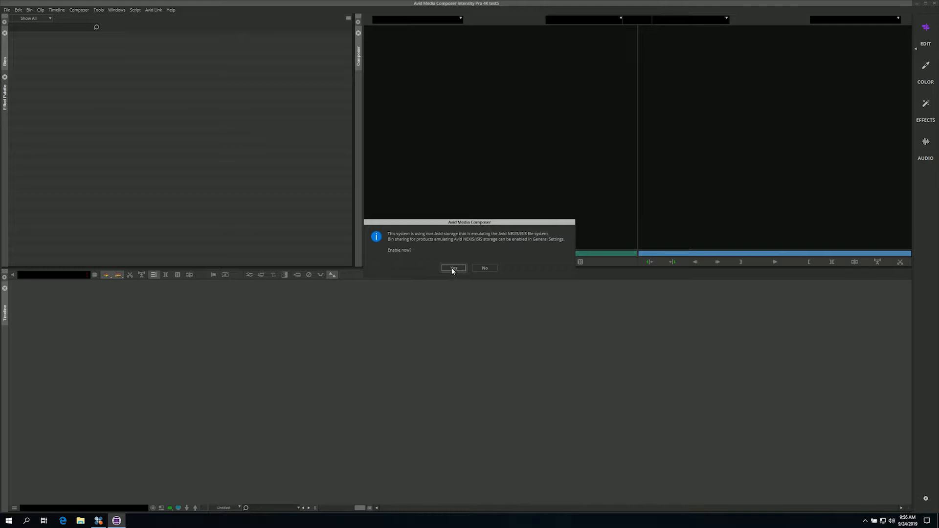
{"action": "mouse_move", "coordinate": [454, 267]}
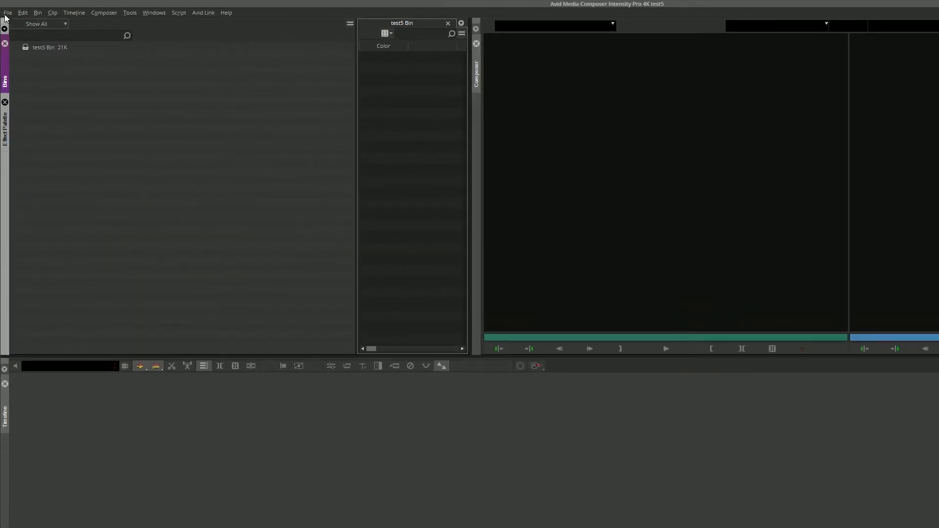
Answer the bin-sharing prompt and open File > Settings for test5
{"action": "left_click", "coordinate": [7, 12]}
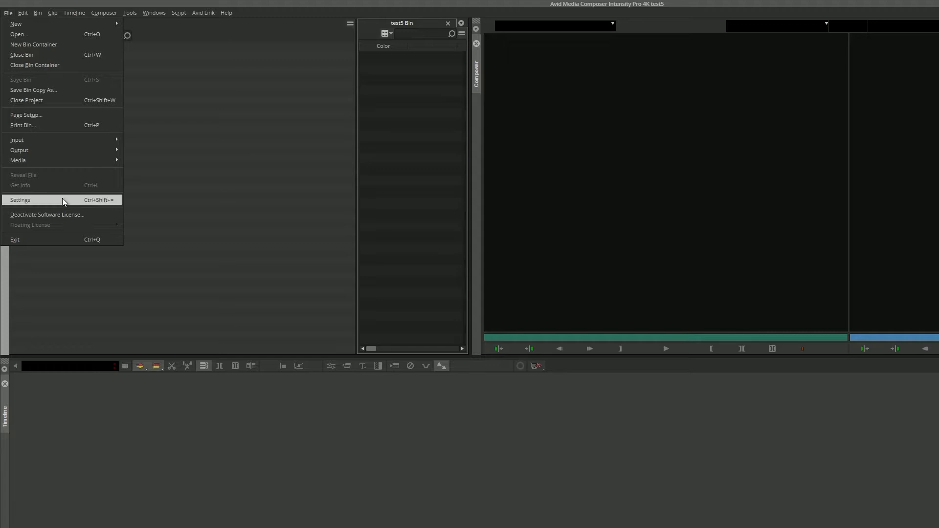
{"action": "left_click", "coordinate": [20, 199]}
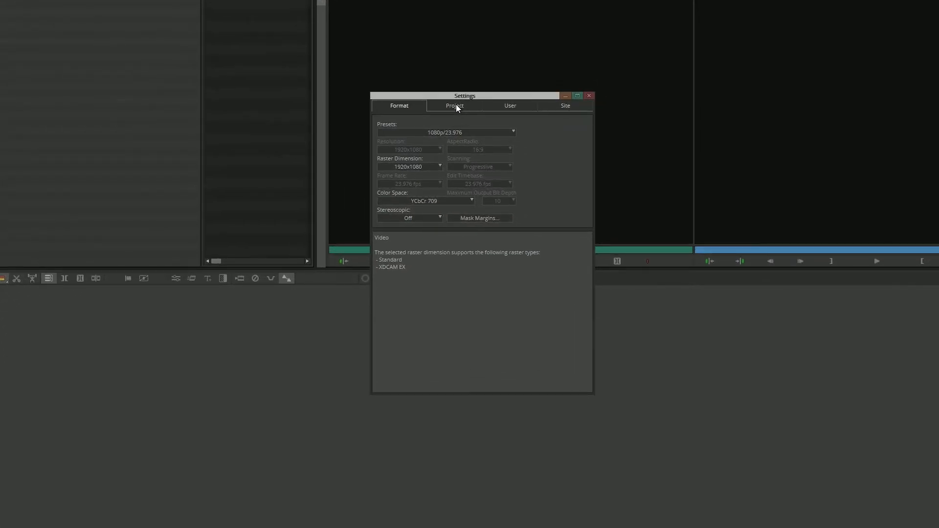
Enable 'Bin Sharing on 3rd party storage' in Project > General settings, then close Settings
{"action": "left_click", "coordinate": [454, 106]}
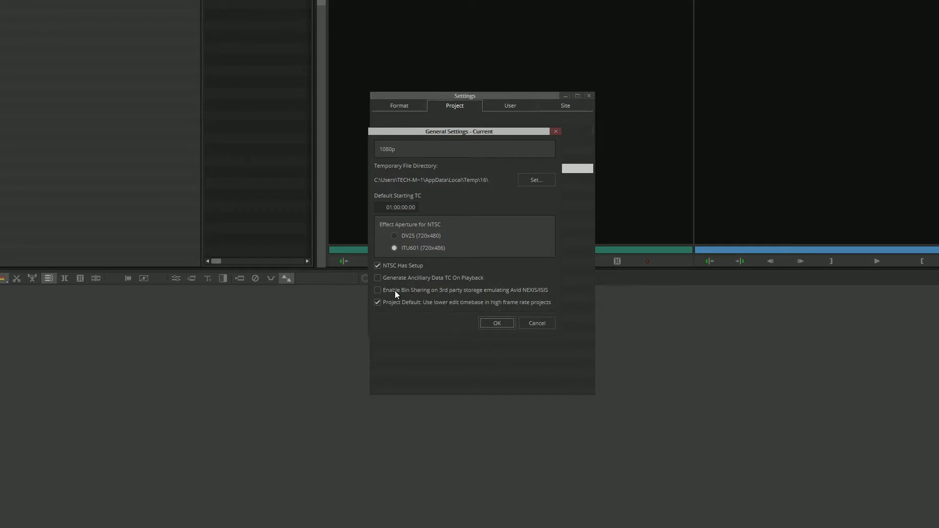
{"action": "mouse_move", "coordinate": [377, 293]}
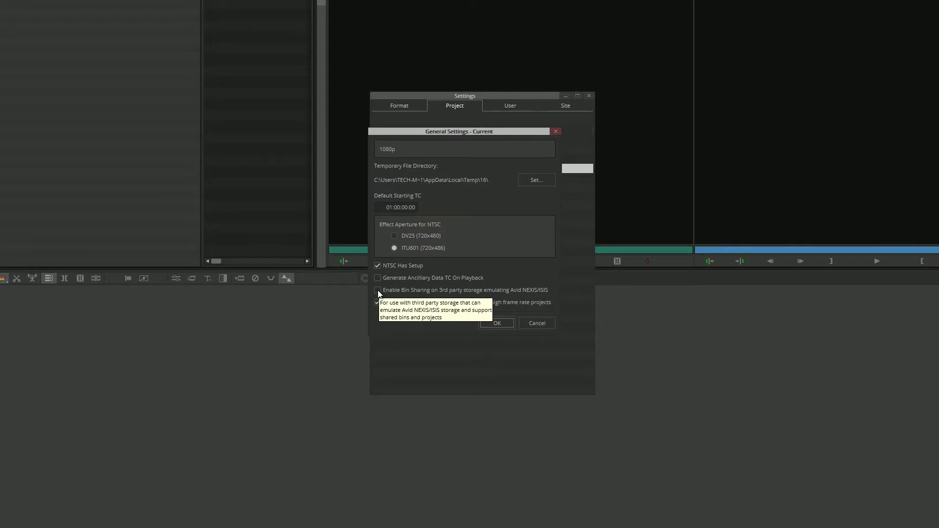
{"action": "left_click", "coordinate": [377, 290]}
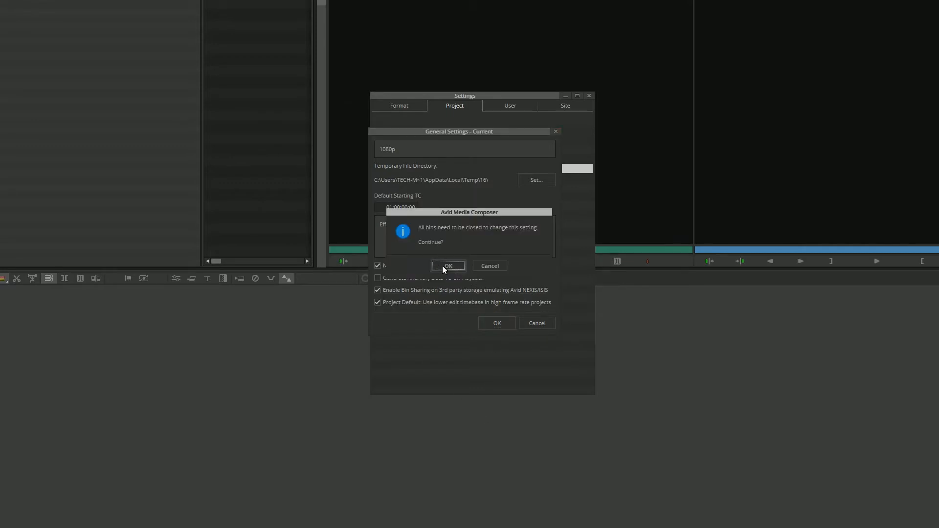
{"action": "left_click", "coordinate": [448, 266]}
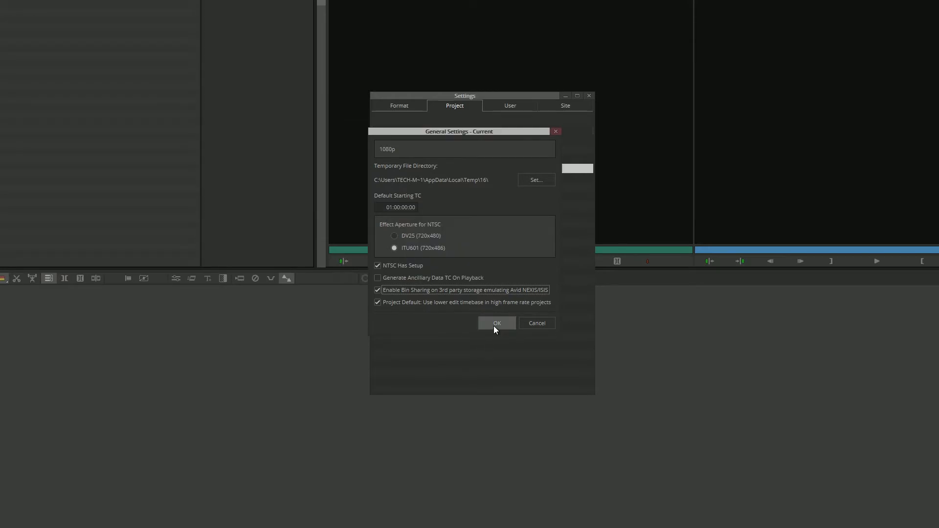
{"action": "left_click", "coordinate": [554, 131]}
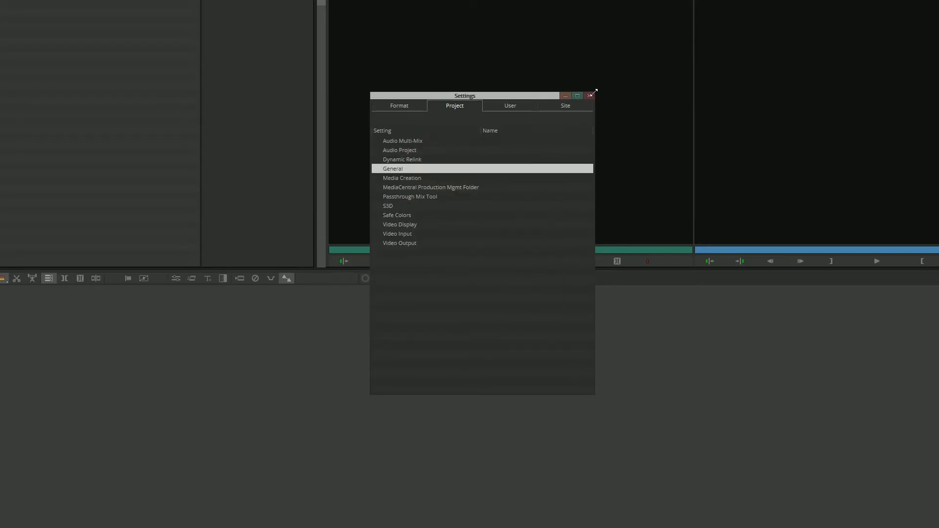
{"action": "left_click", "coordinate": [590, 95]}
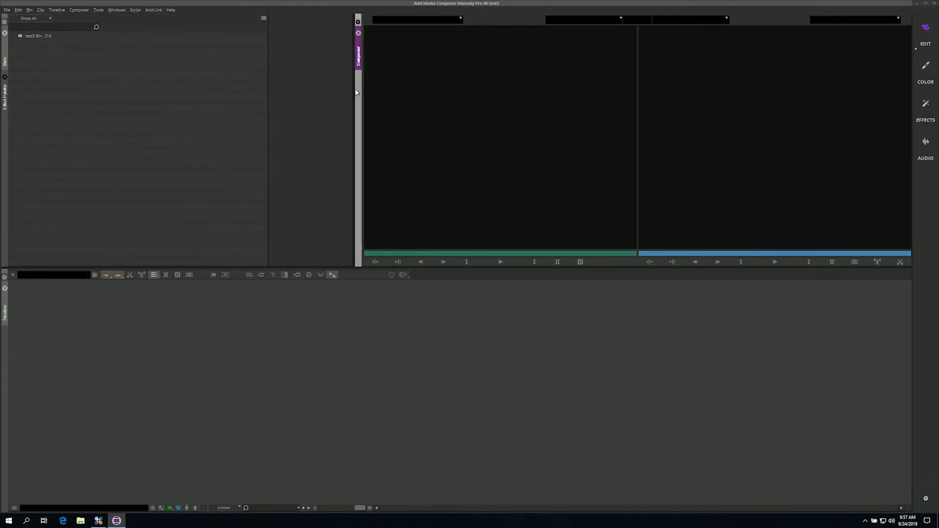
Open test5 Bin from the Project window
{"action": "left_click_drag", "start_coordinate": [356, 90], "coordinate": [370, 105]}
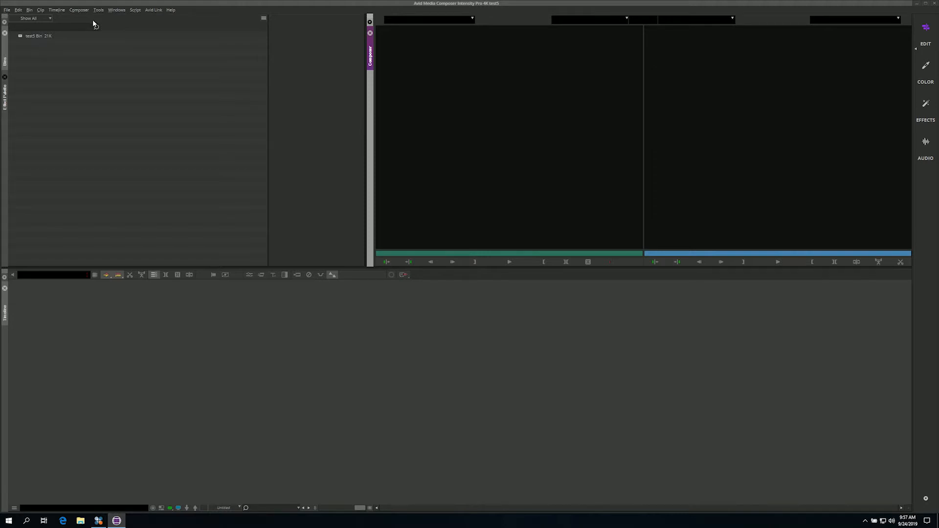
{"action": "double_click", "coordinate": [33, 35]}
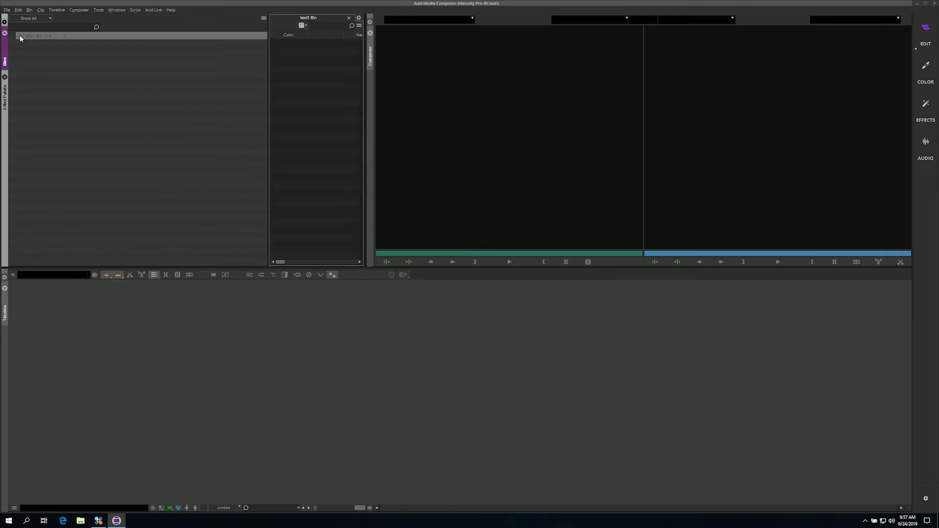
{"action": "mouse_move", "coordinate": [376, 76]}
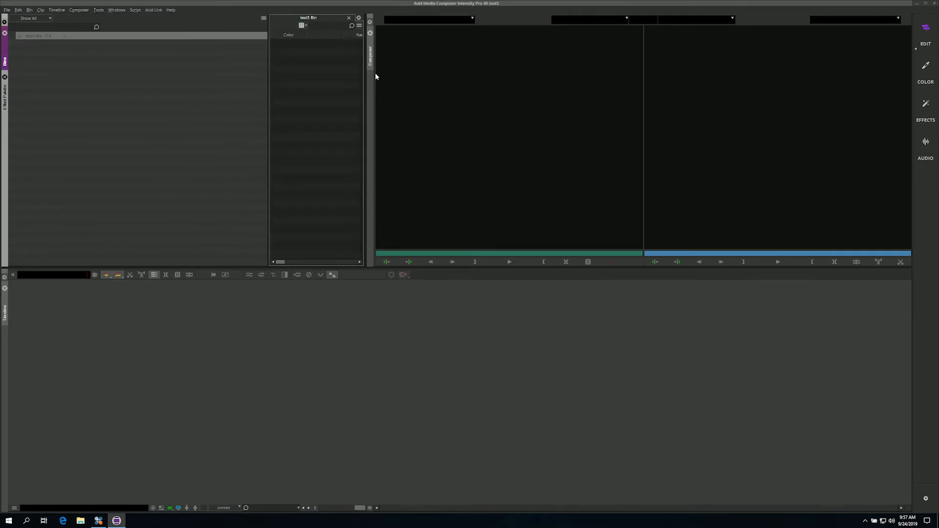
{"action": "mouse_move", "coordinate": [268, 82]}
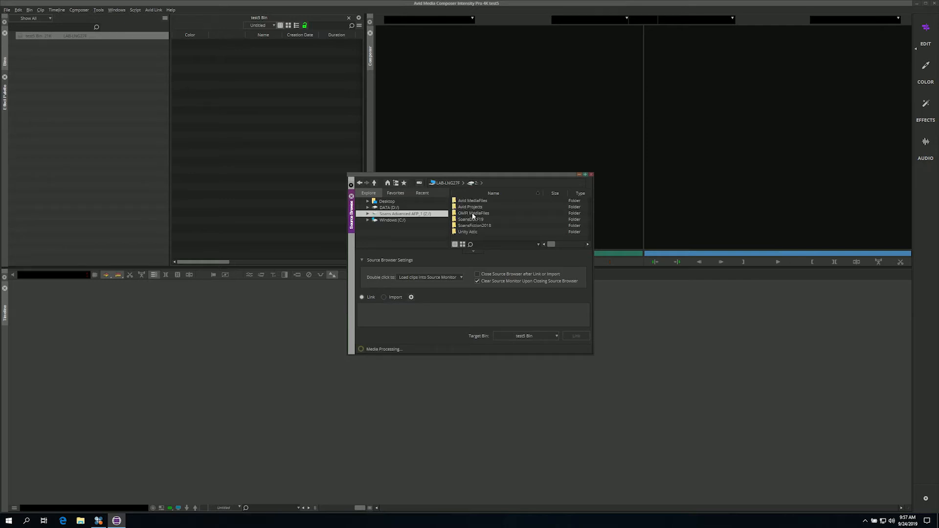
Link clip 00003.MTS from SoansDocF19's AVCHD STREAM folder into test5 Bin
{"action": "double_click", "coordinate": [471, 219]}
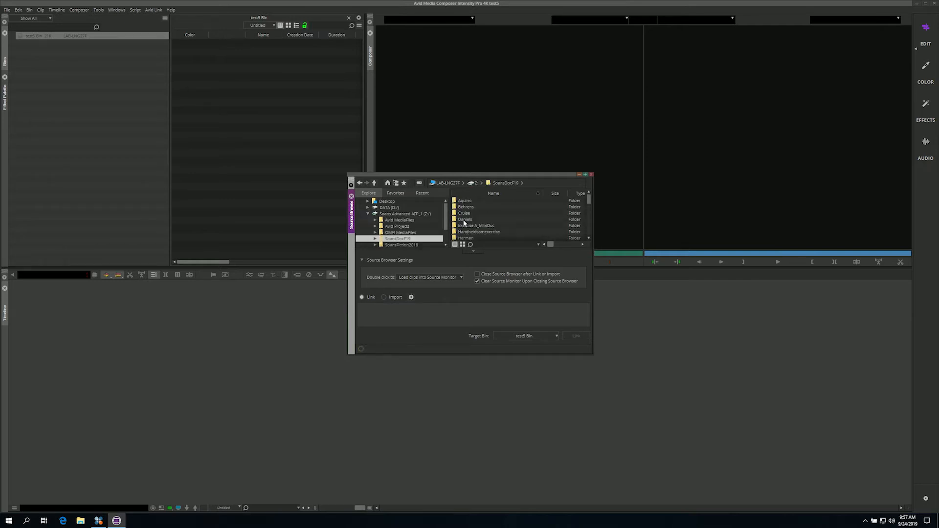
{"action": "double_click", "coordinate": [478, 231]}
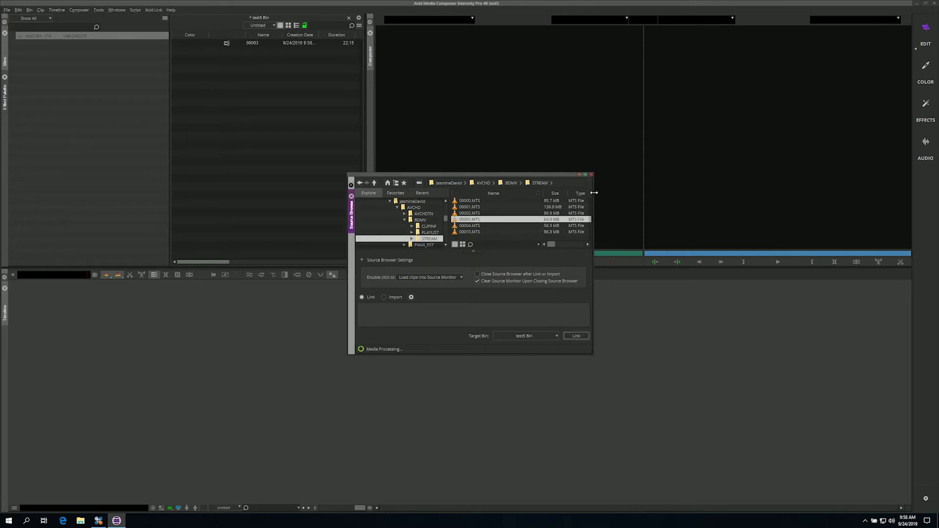
{"action": "left_click", "coordinate": [592, 174]}
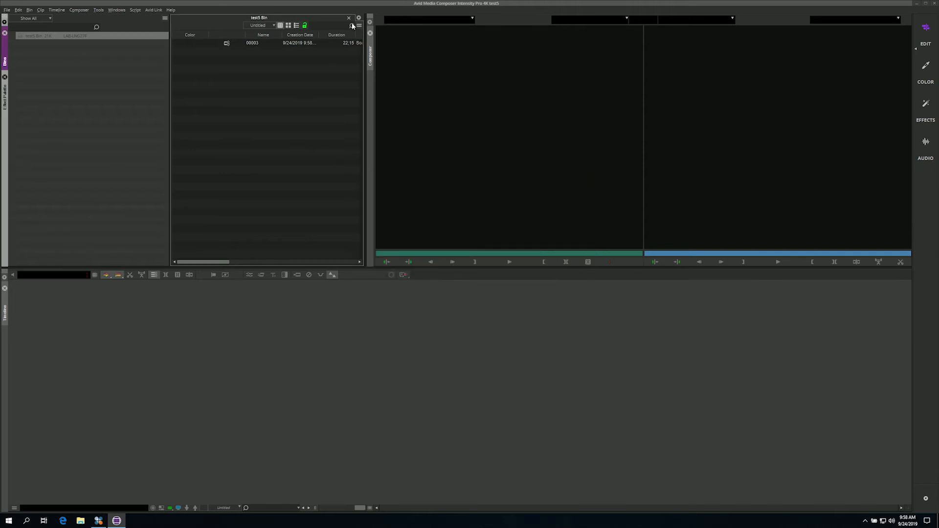
{"action": "left_click", "coordinate": [349, 17]}
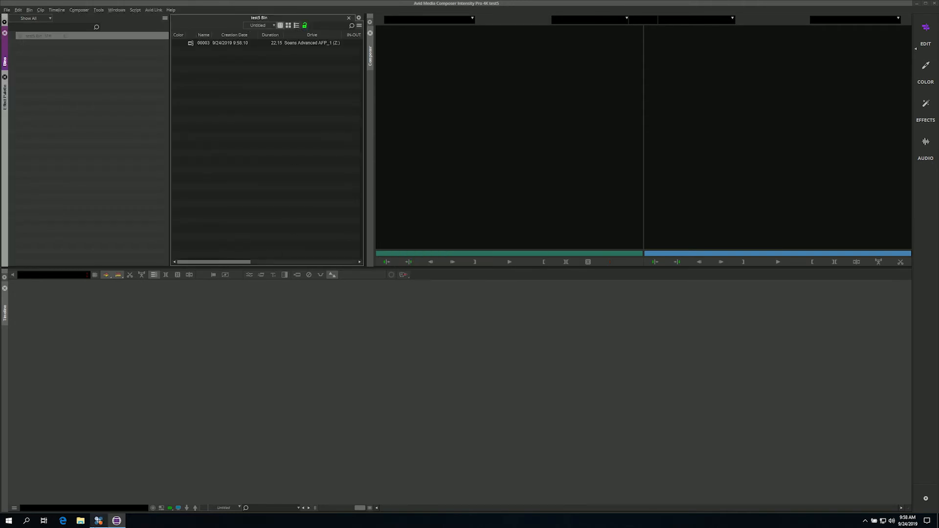
{"action": "left_click", "coordinate": [80, 520]}
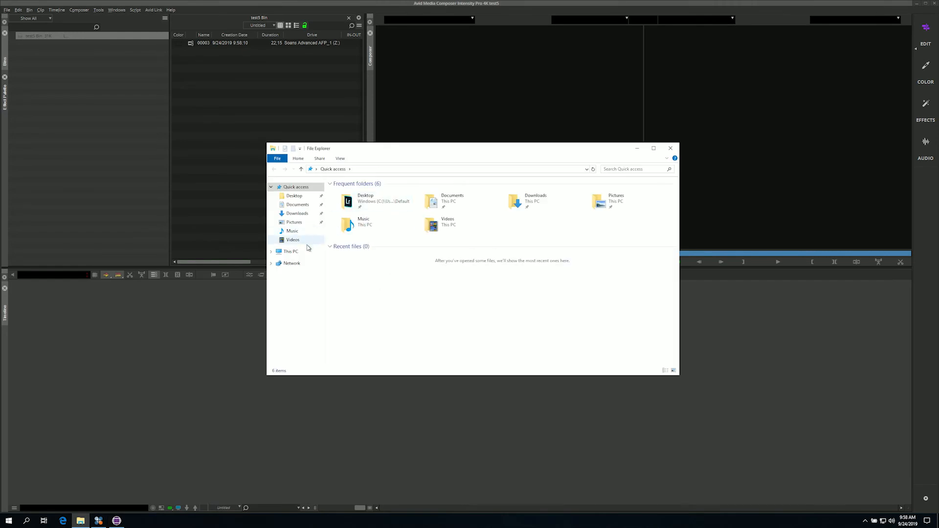
Browse File Explorer to Z: > SoansDocF19 > MR test 2 > test5
{"action": "left_click", "coordinate": [291, 251]}
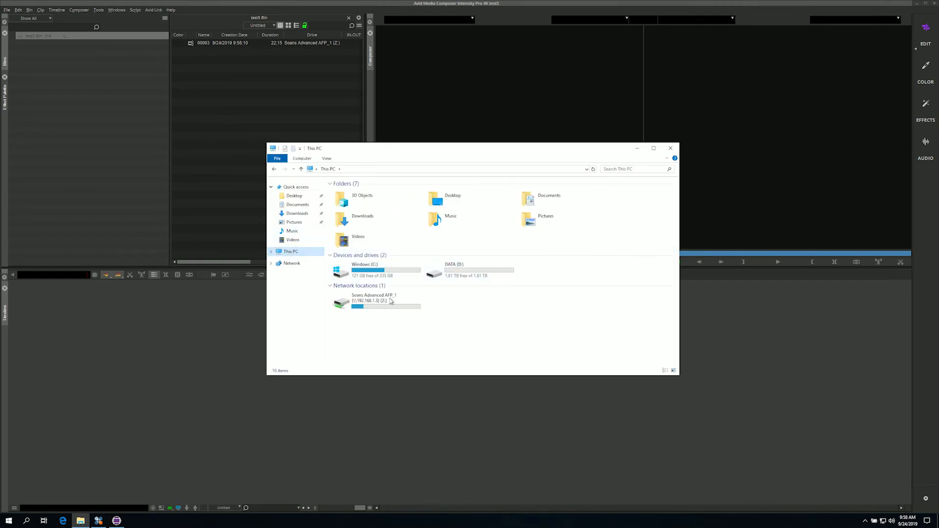
{"action": "double_click", "coordinate": [374, 301]}
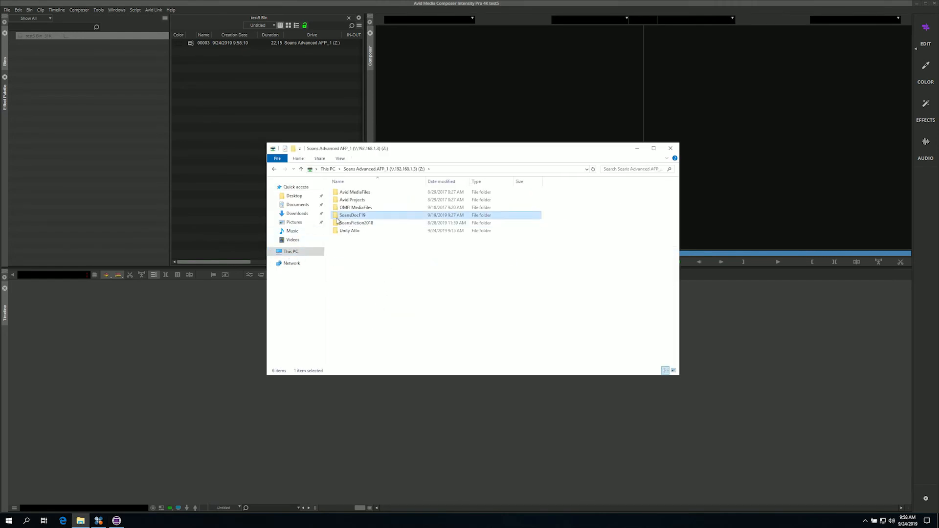
{"action": "double_click", "coordinate": [352, 216]}
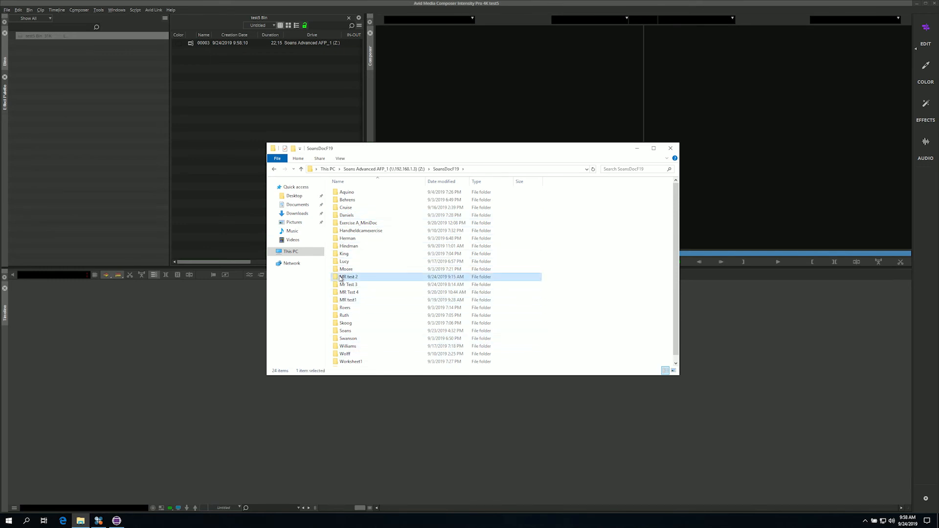
{"action": "double_click", "coordinate": [349, 276]}
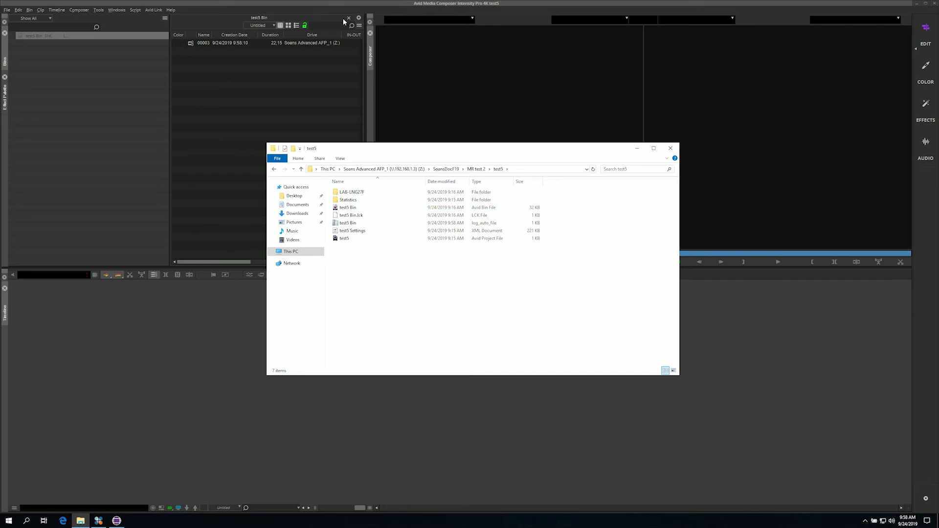
{"action": "left_click", "coordinate": [349, 18]}
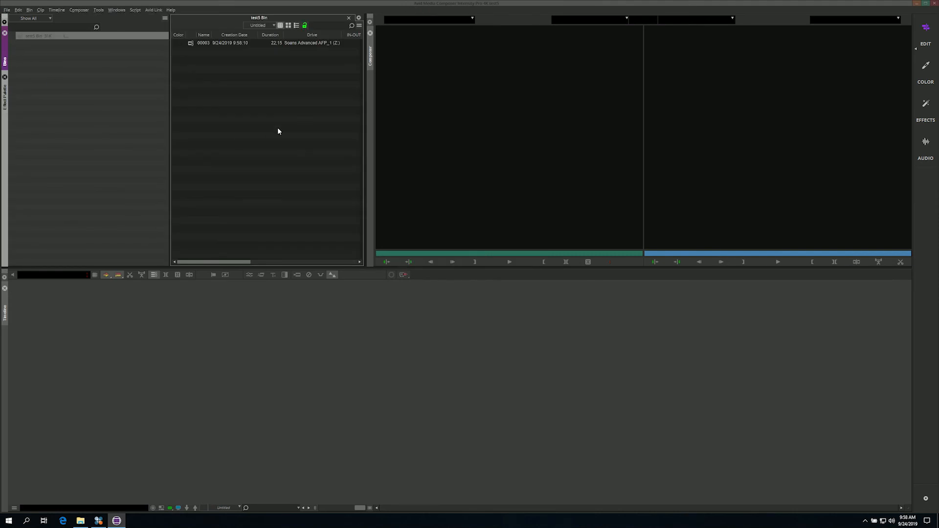
{"action": "left_click", "coordinate": [80, 520]}
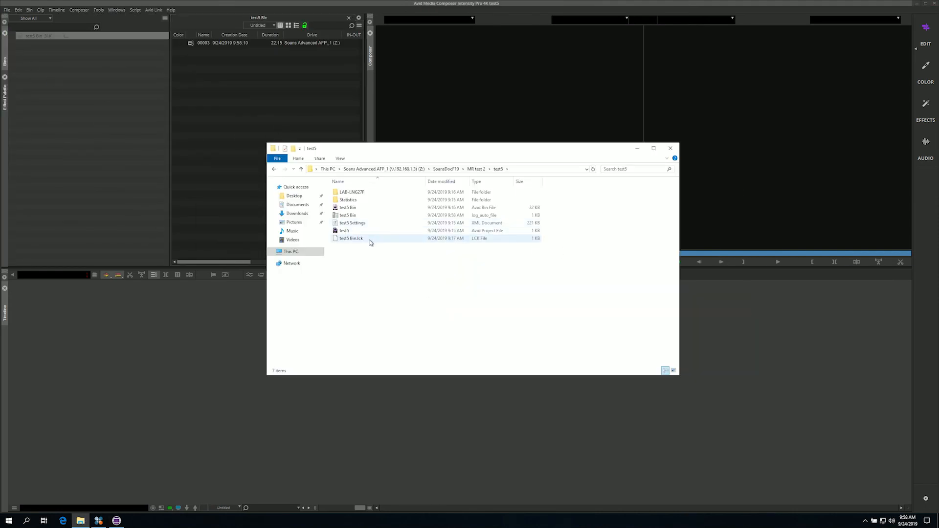
{"action": "mouse_move", "coordinate": [366, 238]}
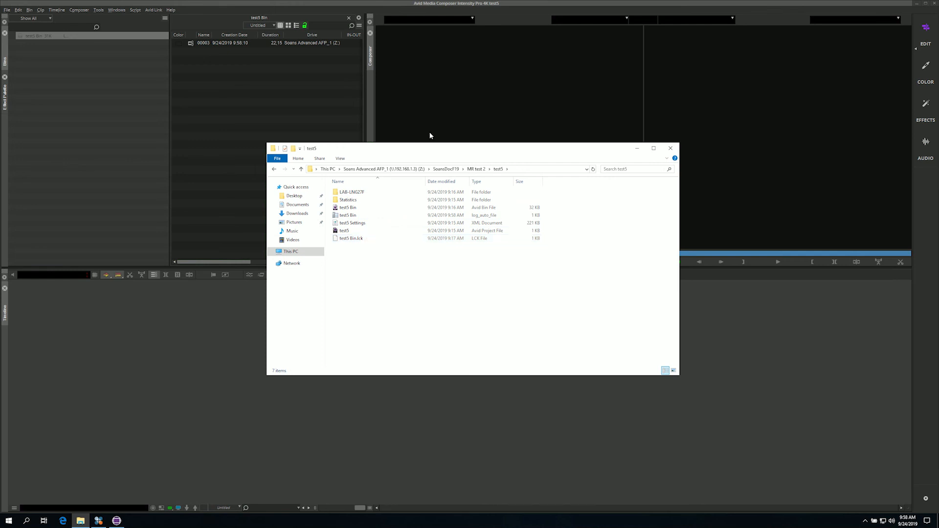
{"action": "mouse_move", "coordinate": [546, 43]}
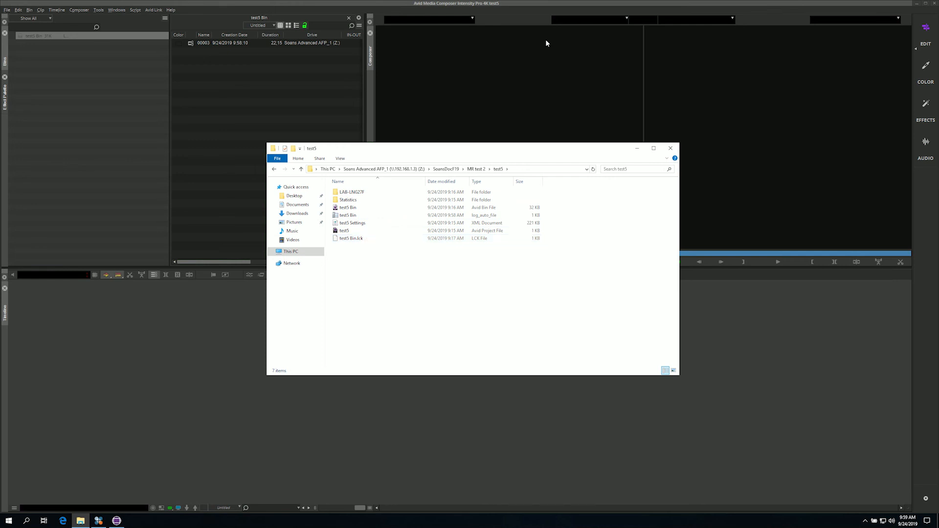